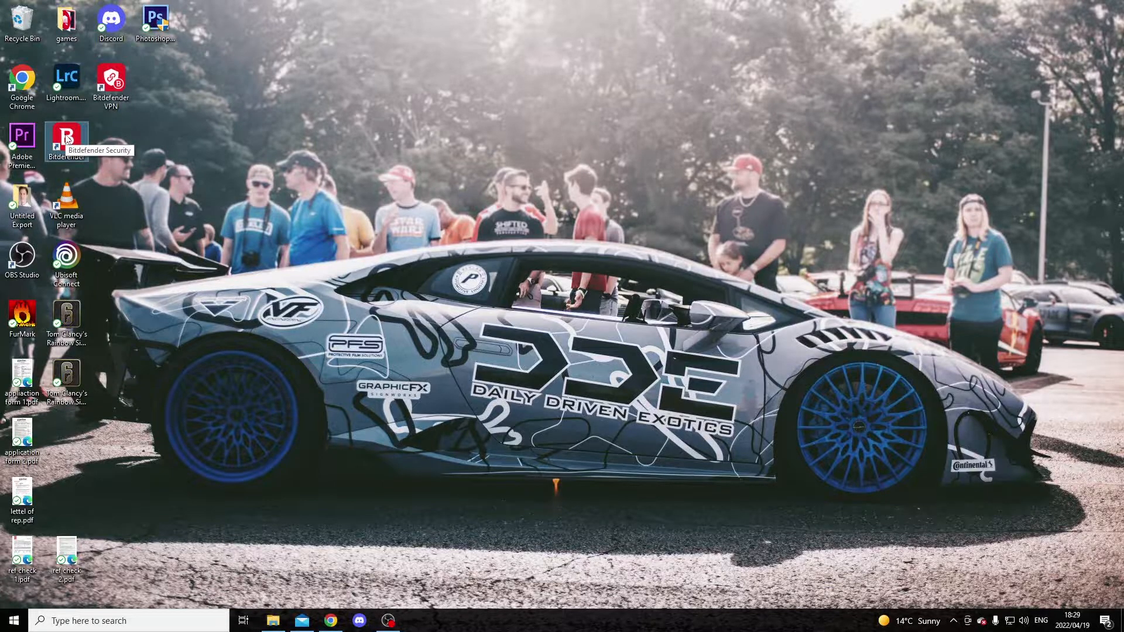
# Launch Bitdefender Total Security from the desktop shortcut
pyautogui.doubleClick(66, 136)
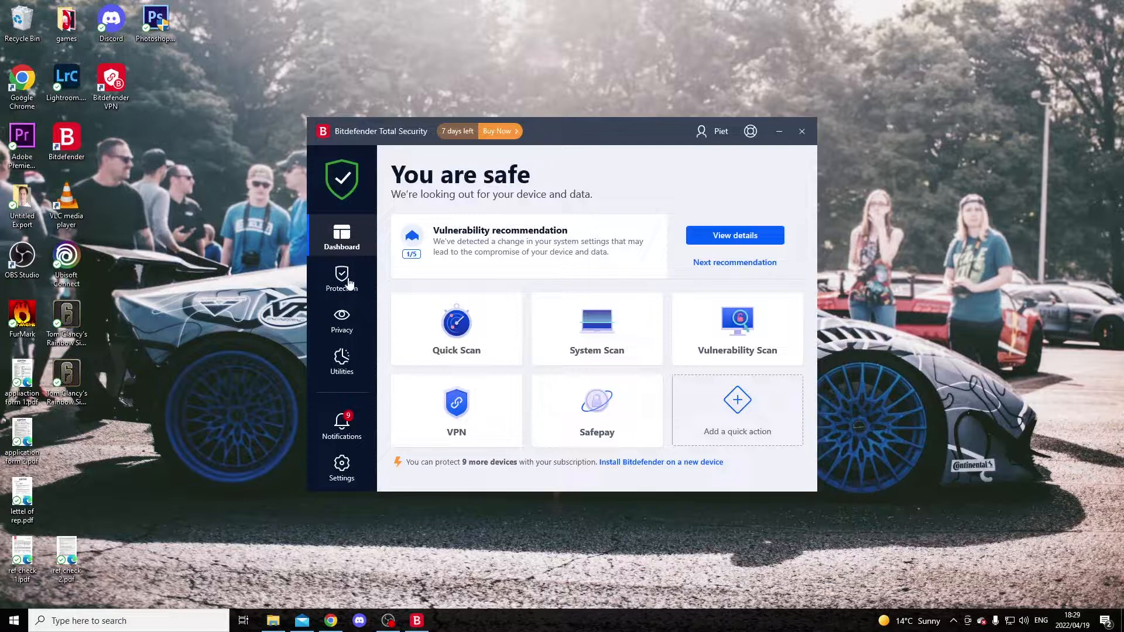
# Go to Protection and show the Antivirus page with its scan options
pyautogui.click(341, 279)
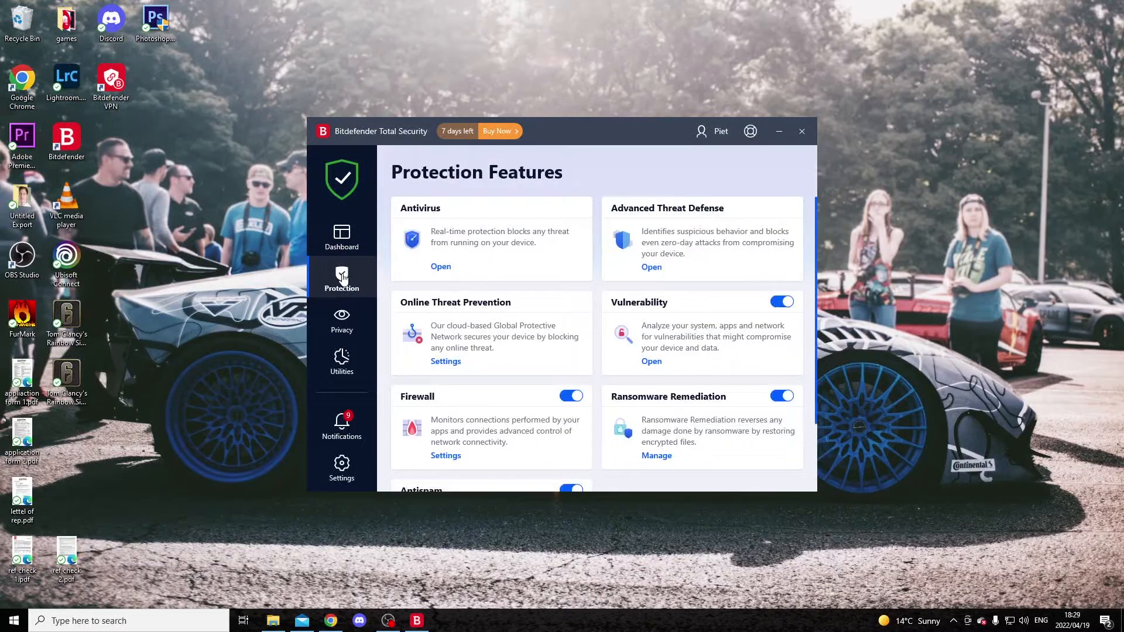
pyautogui.moveTo(396, 210)
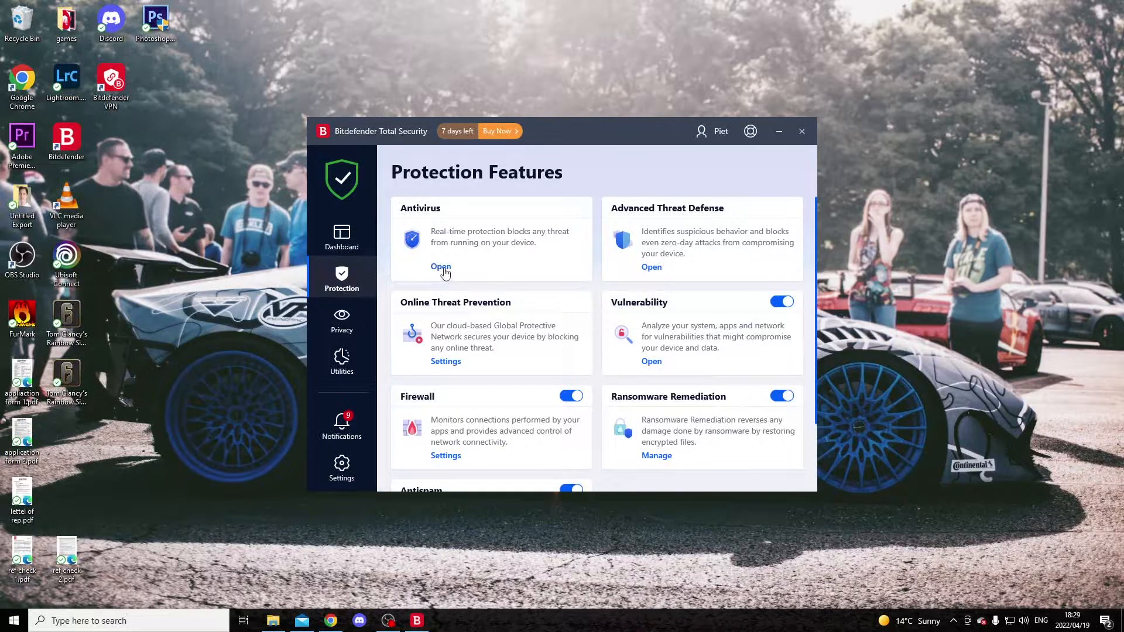
pyautogui.click(440, 267)
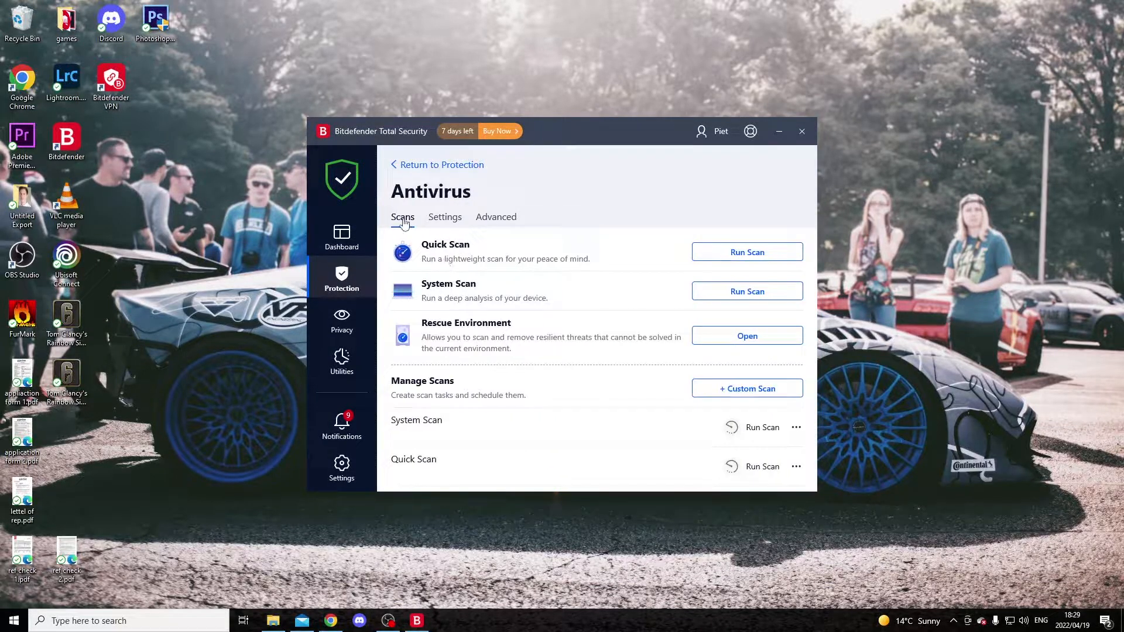
pyautogui.moveTo(496, 222)
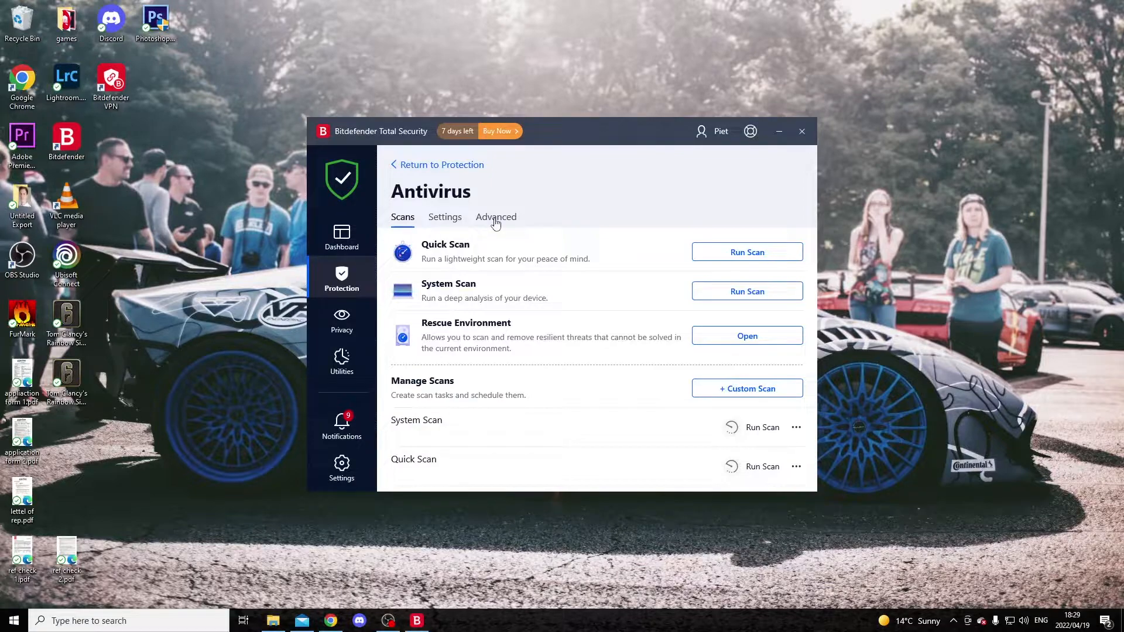
# Show the Antivirus Advanced settings where Bitdefender Shield is on
pyautogui.click(496, 216)
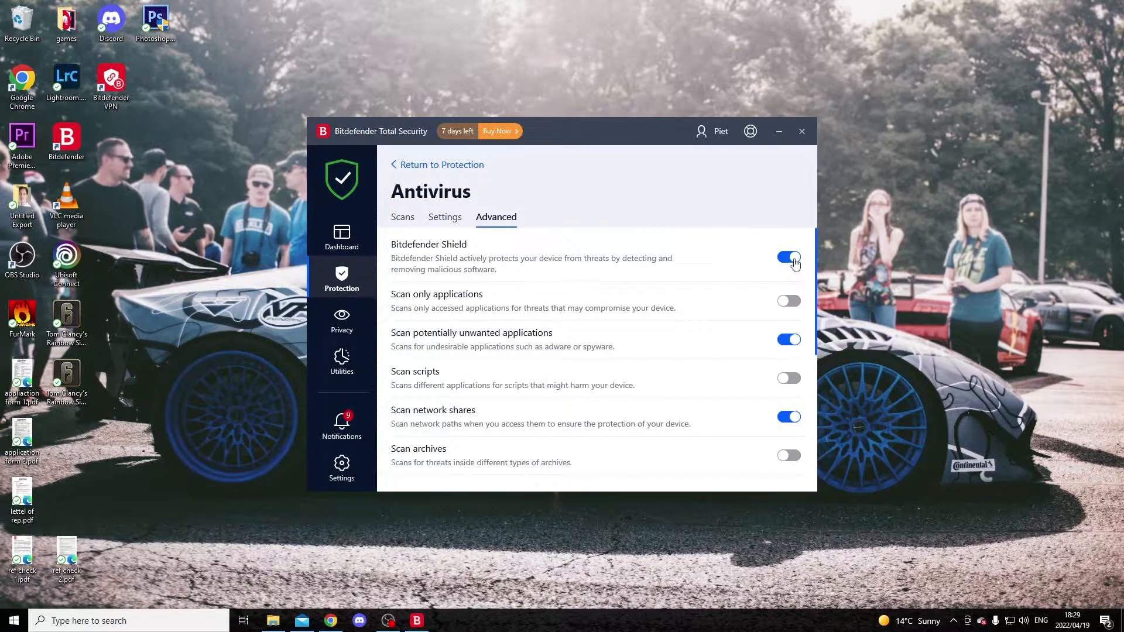
# Switch off Bitdefender Shield, bringing up the disable-protection warning
pyautogui.click(788, 257)
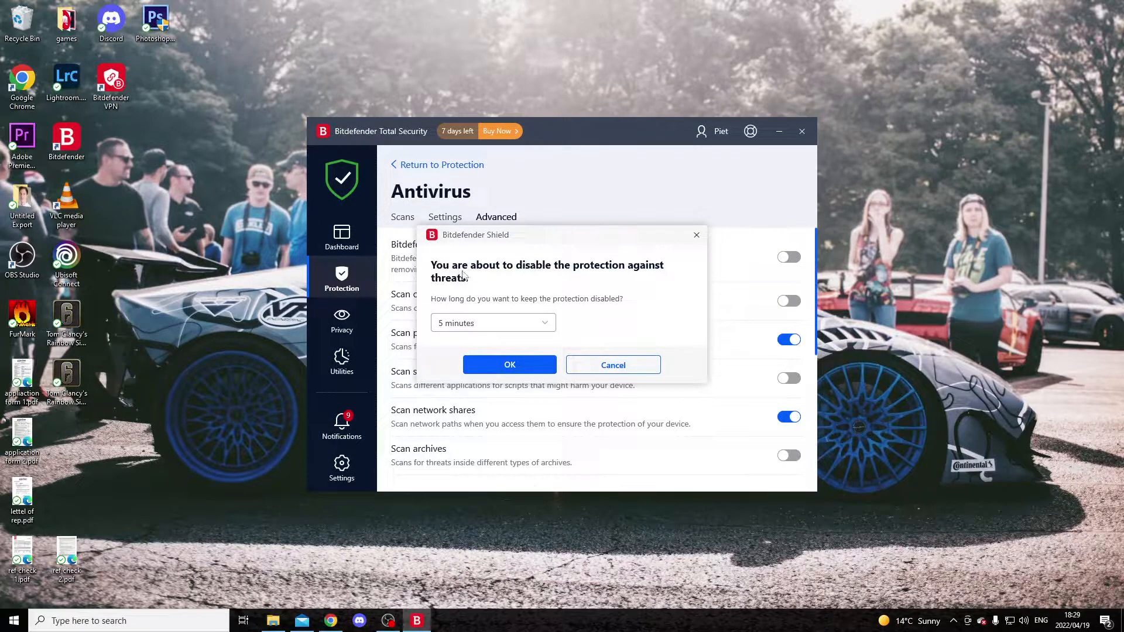
pyautogui.moveTo(574, 308)
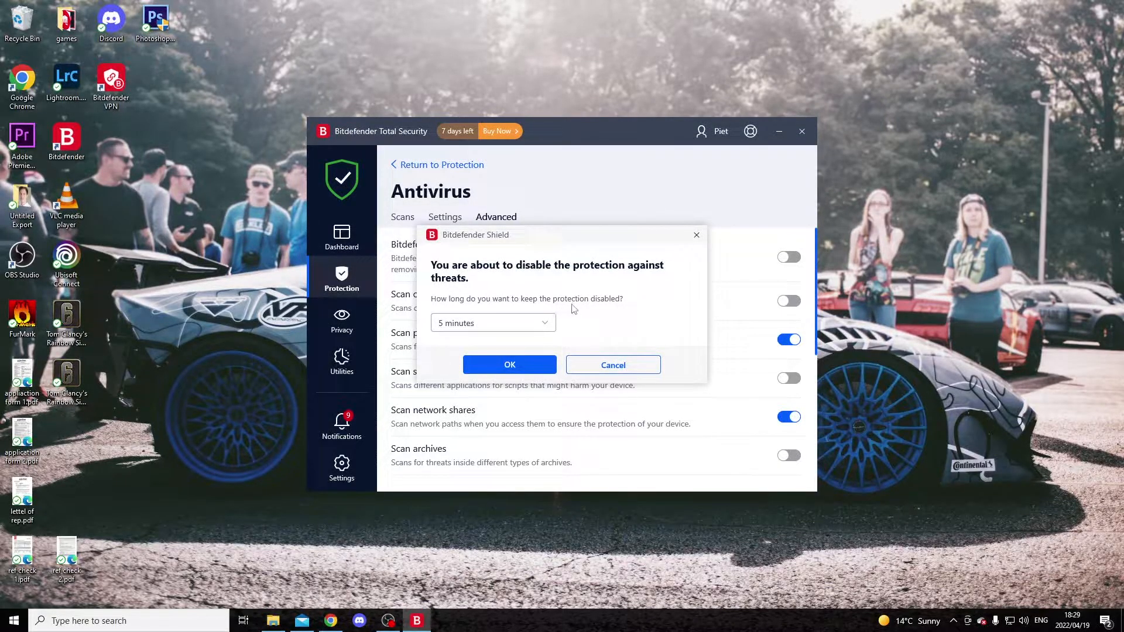
pyautogui.moveTo(544, 326)
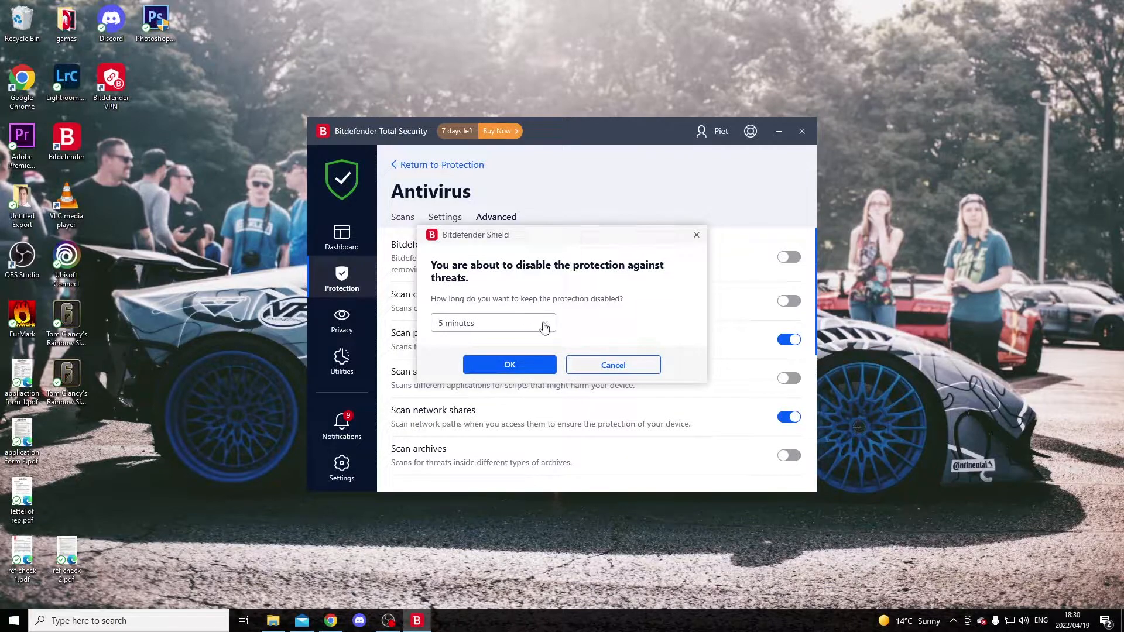
# Choose 1 hour as how long protection stays disabled
pyautogui.click(493, 324)
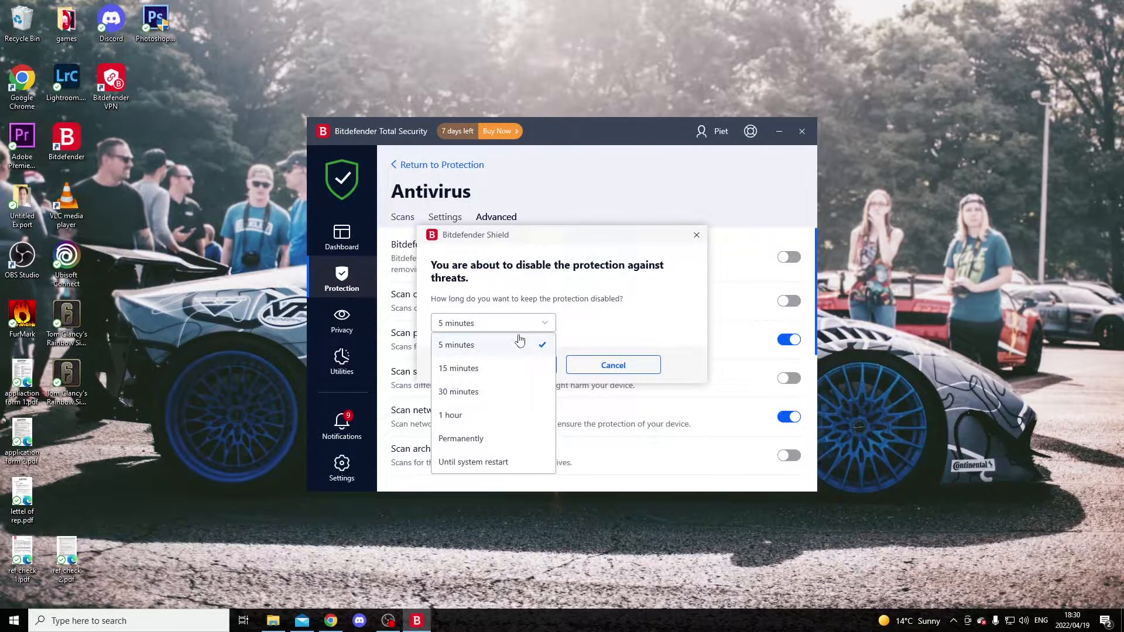
pyautogui.moveTo(490, 444)
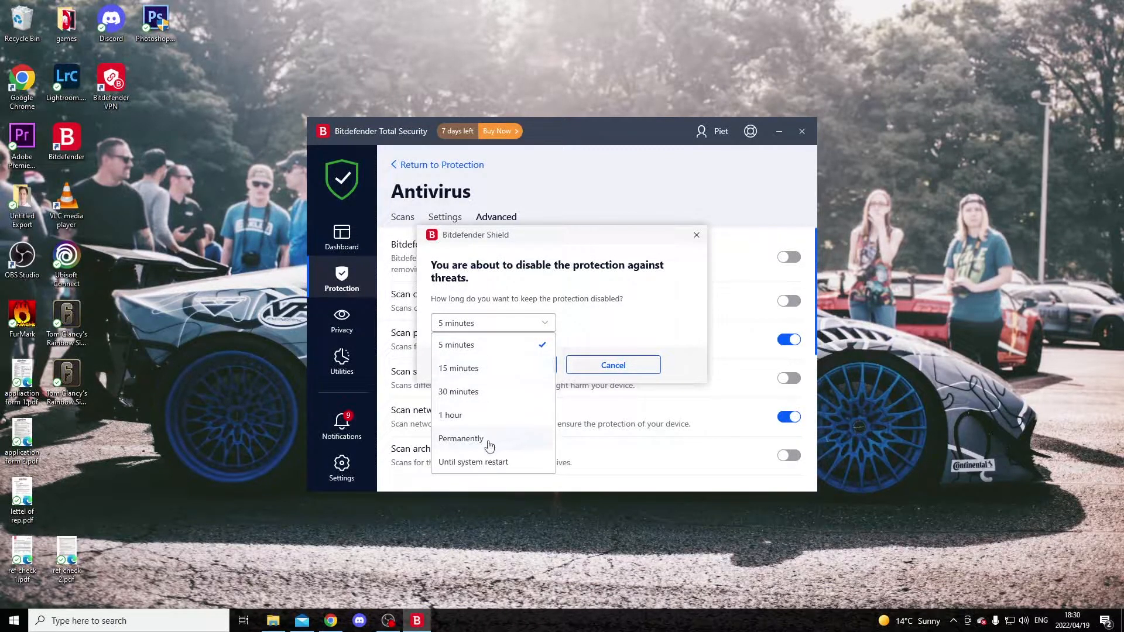
pyautogui.moveTo(449, 415)
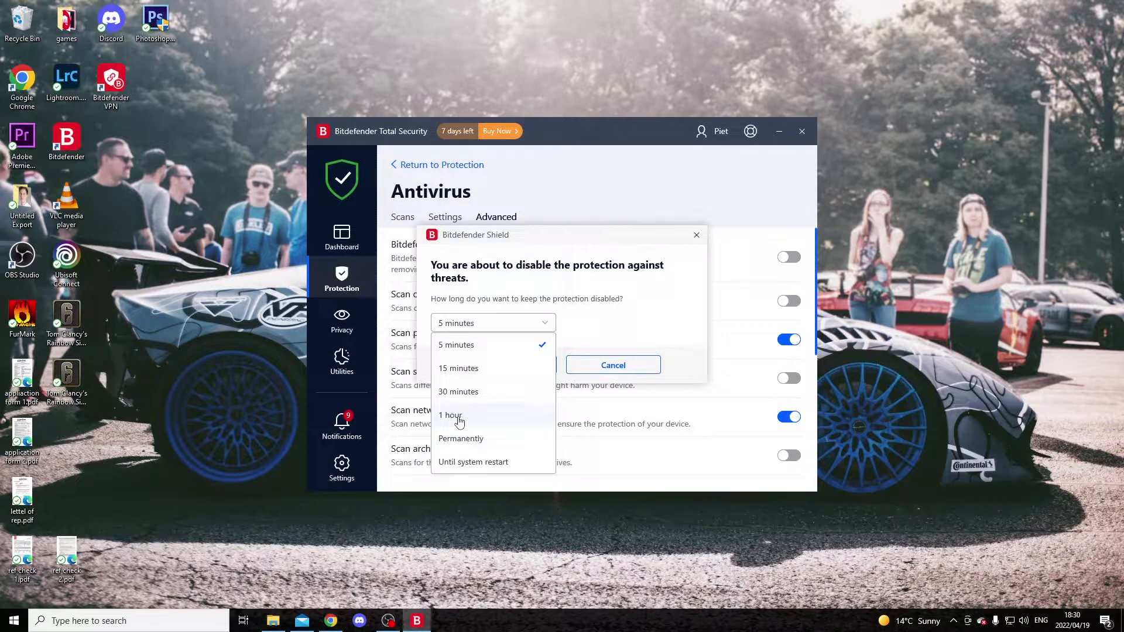
pyautogui.moveTo(458, 471)
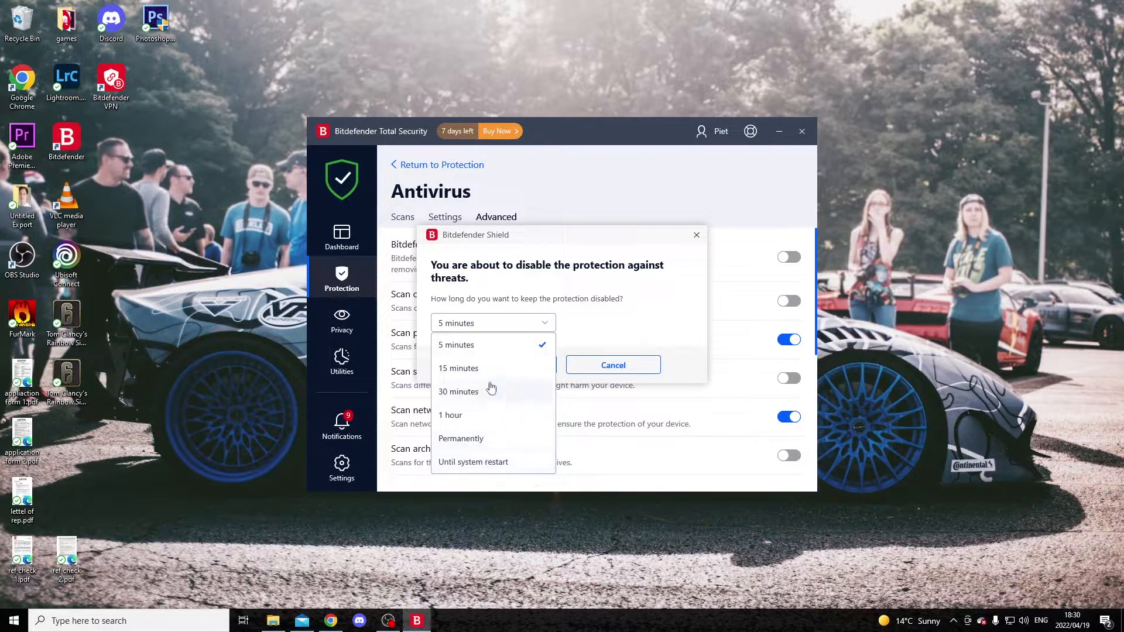
pyautogui.moveTo(461, 438)
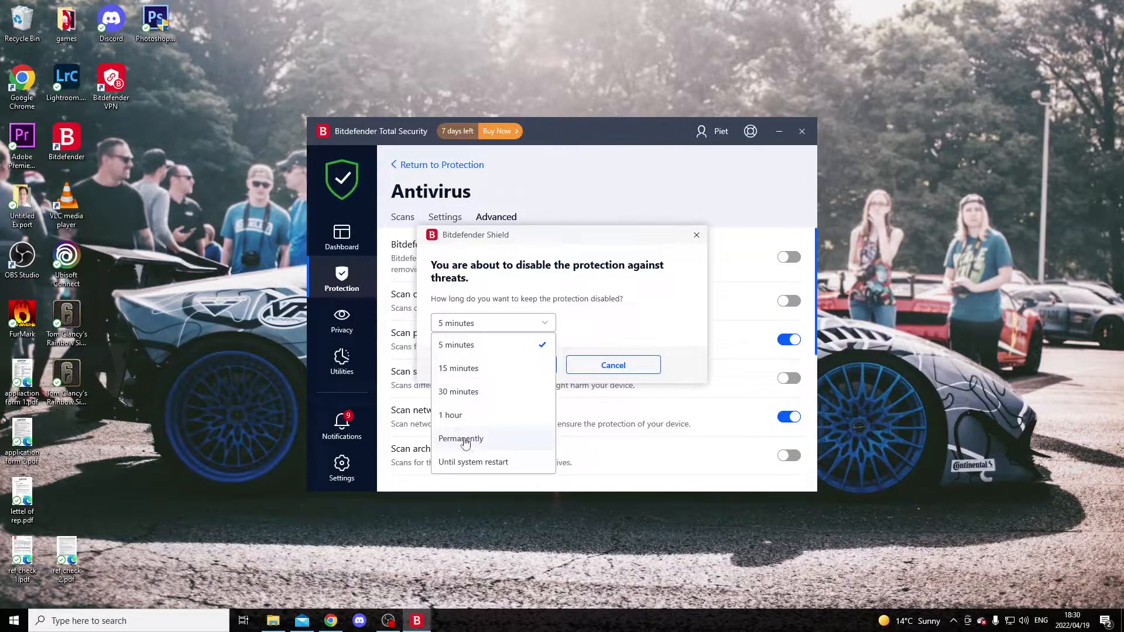
pyautogui.moveTo(484, 461)
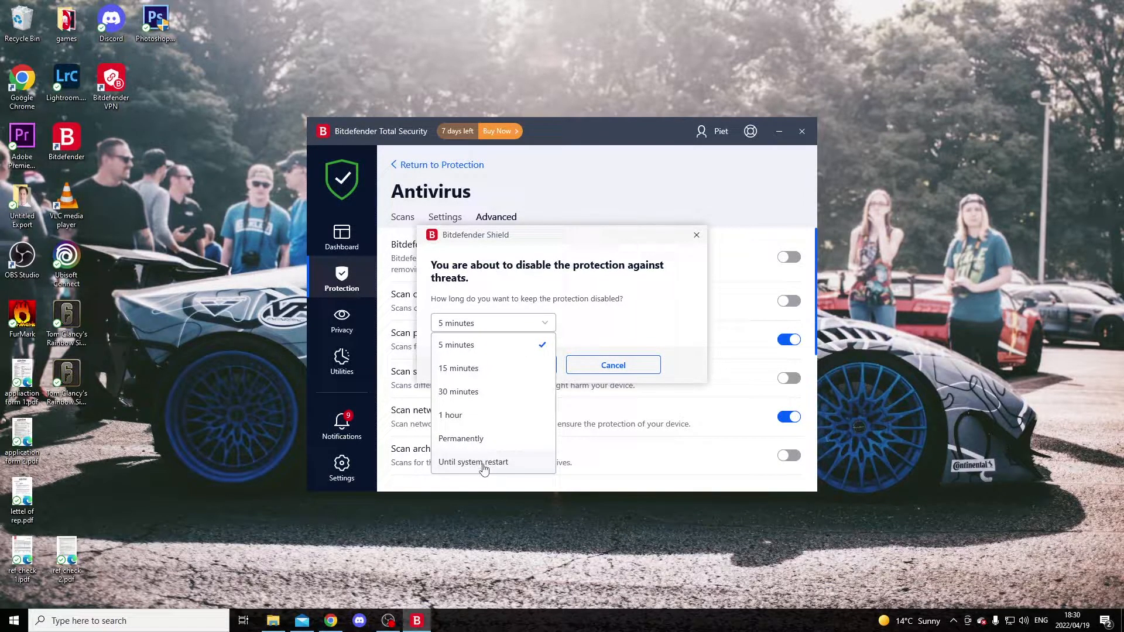
pyautogui.moveTo(481, 419)
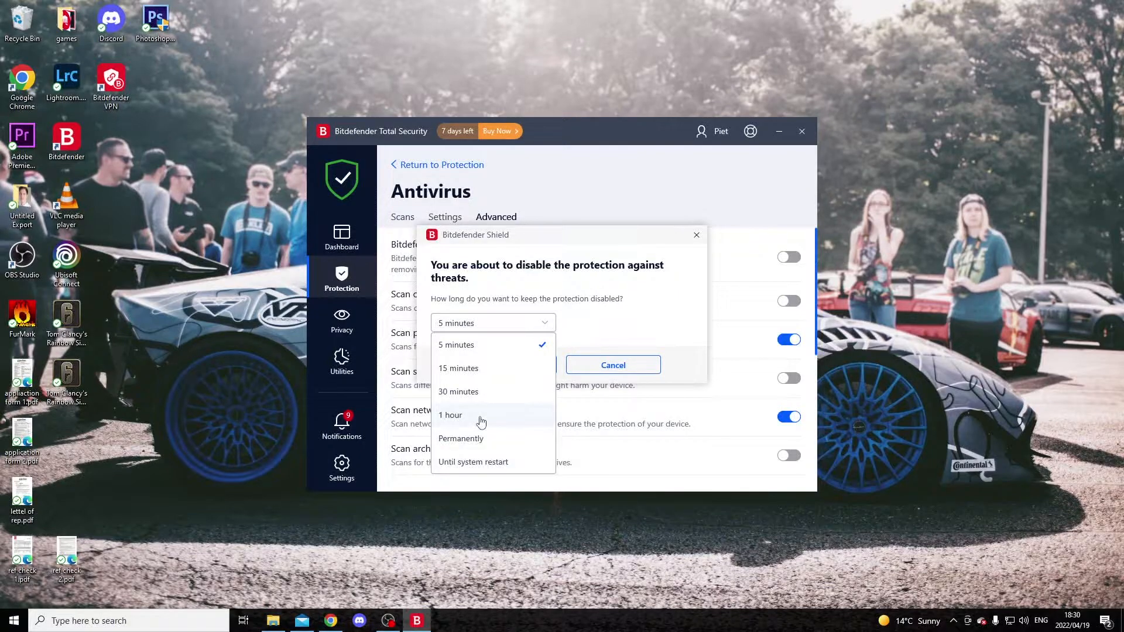
pyautogui.click(449, 415)
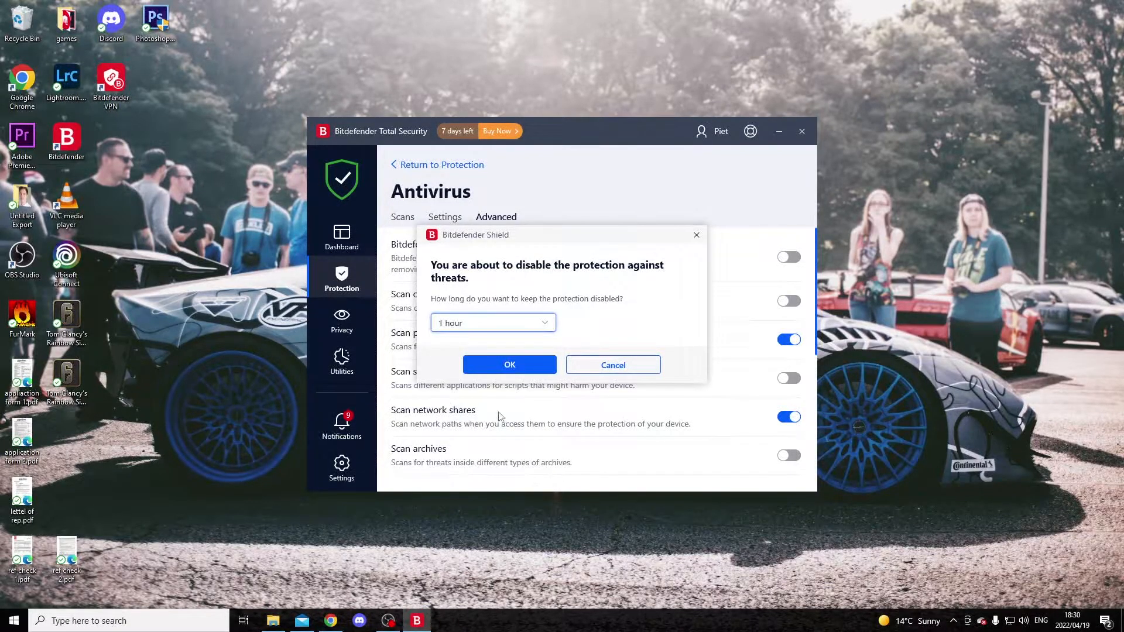
# Confirm disabling Bitdefender Shield for 1 hour
pyautogui.click(509, 365)
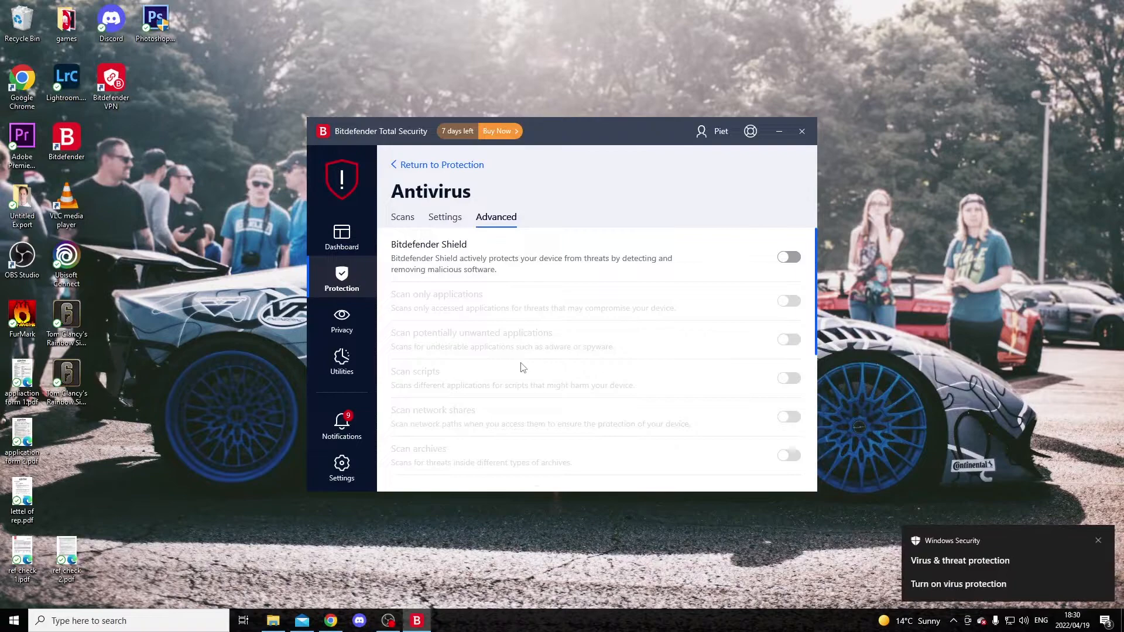
pyautogui.moveTo(971, 604)
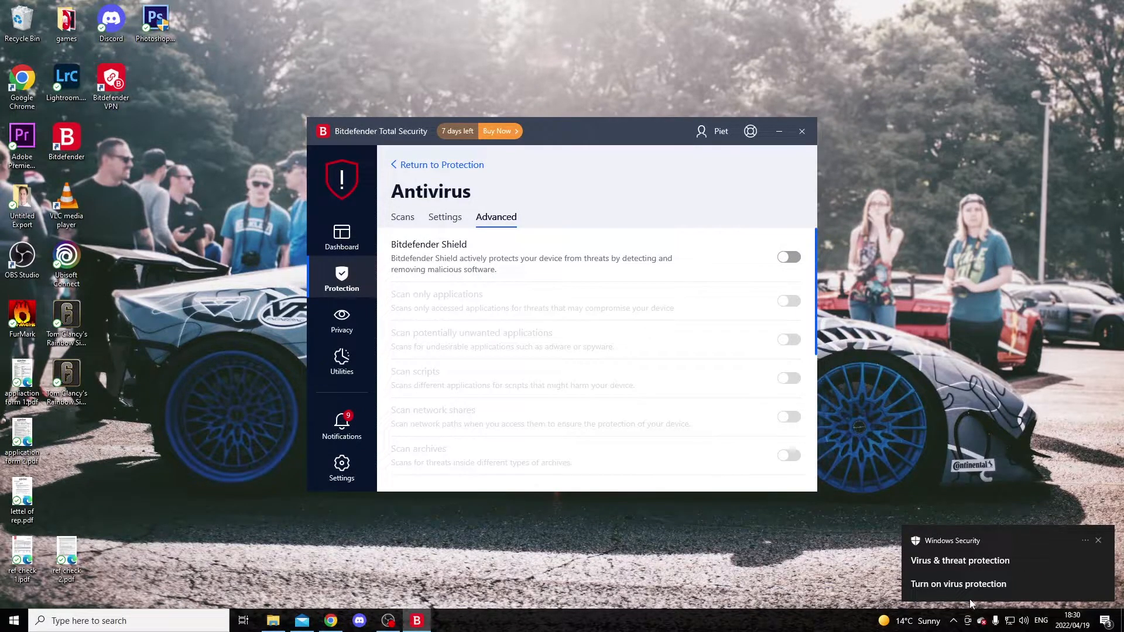
pyautogui.moveTo(781, 486)
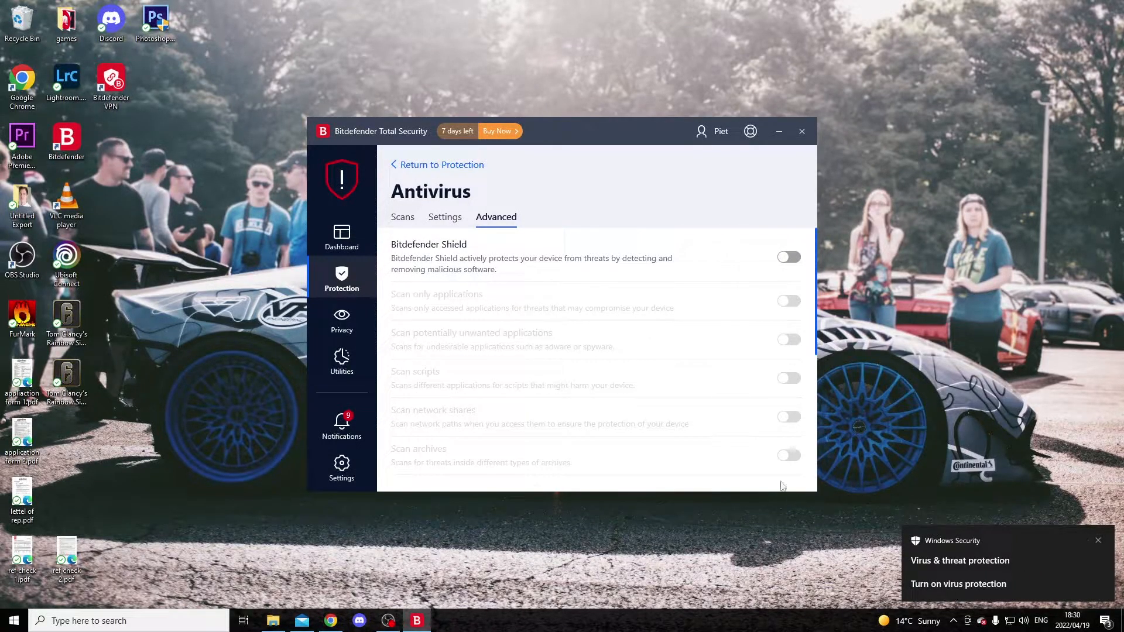
pyautogui.moveTo(653, 235)
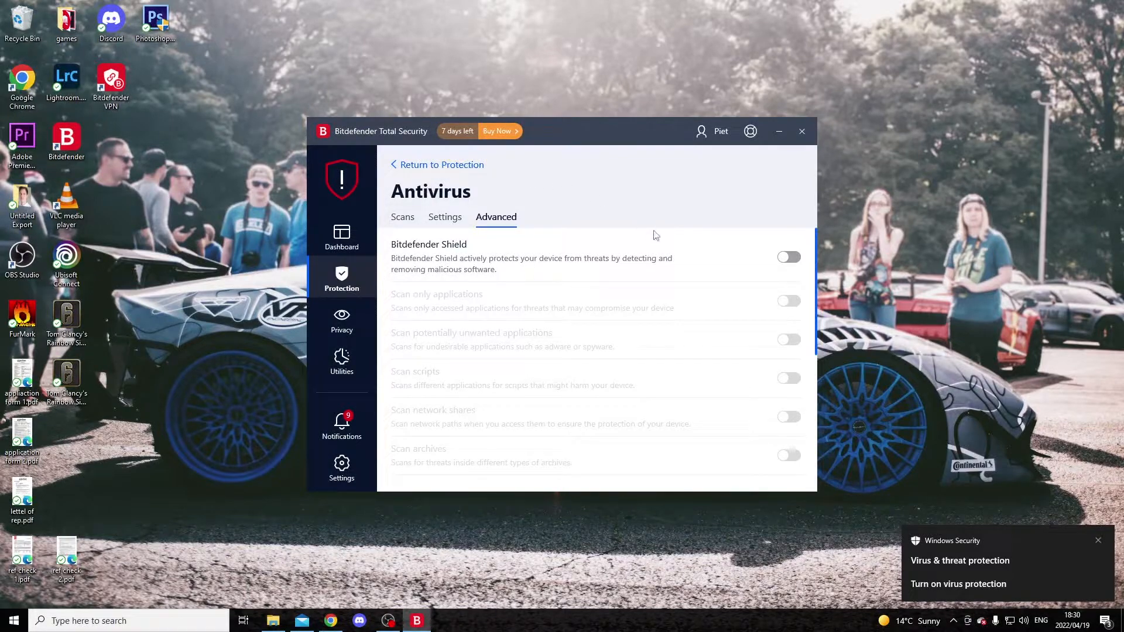